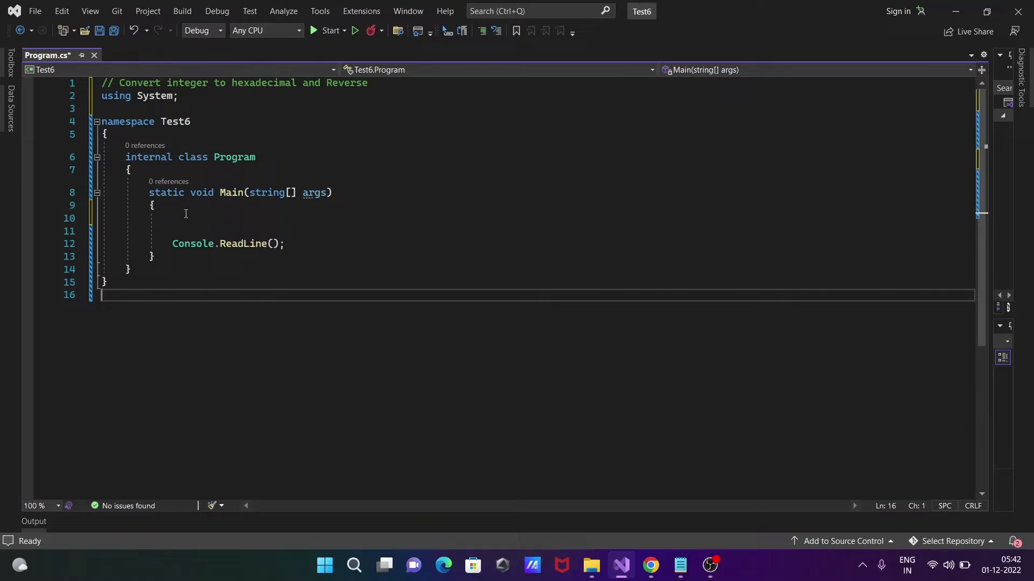
- Declare int n1 = 145; on the empty line inside Main
{"action": "left_click", "coordinate": [185, 218]}
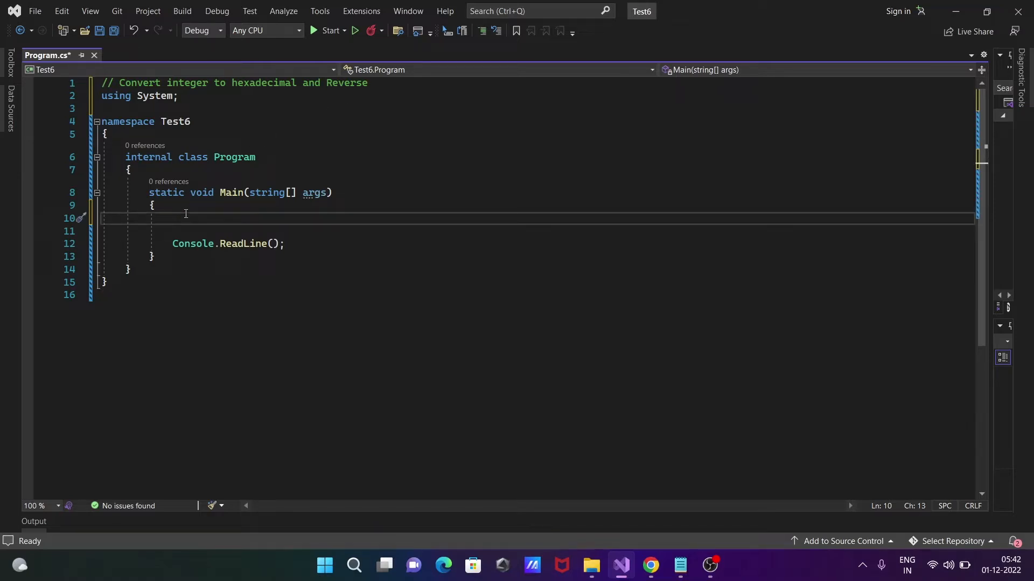
{"action": "type", "text": "int"}
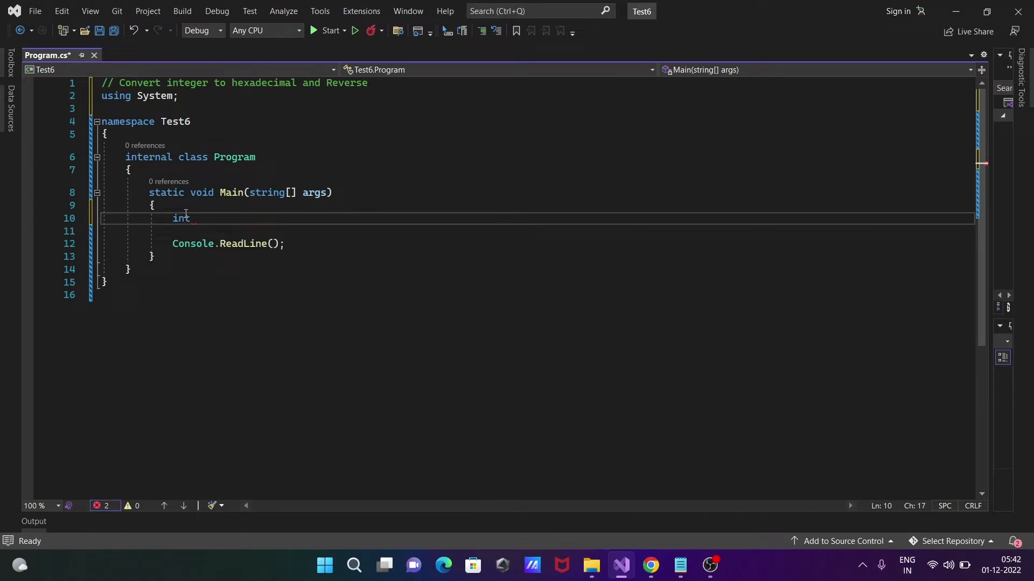
{"action": "type", "text": "n1 ="}
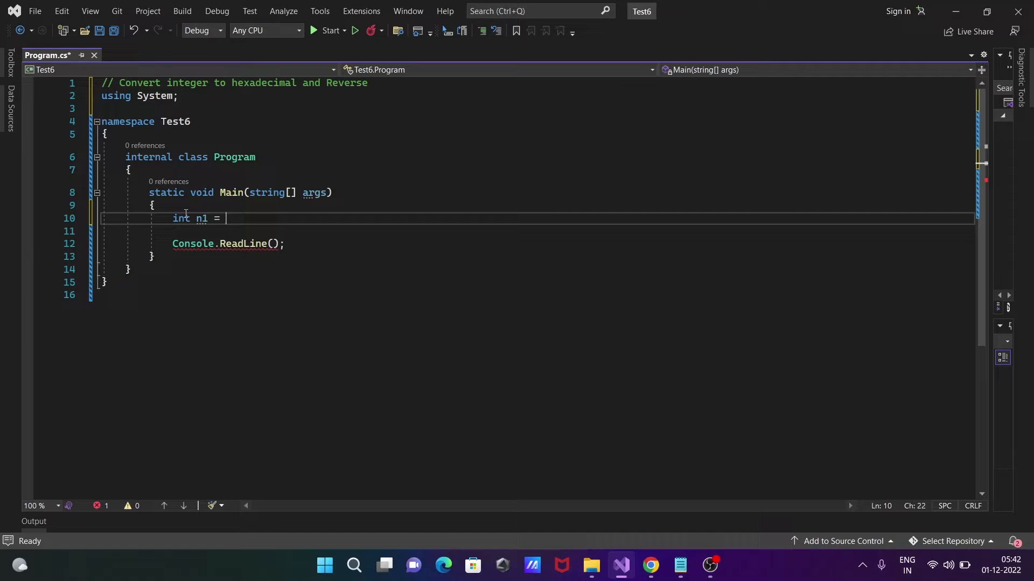
{"action": "type", "text": "145;"}
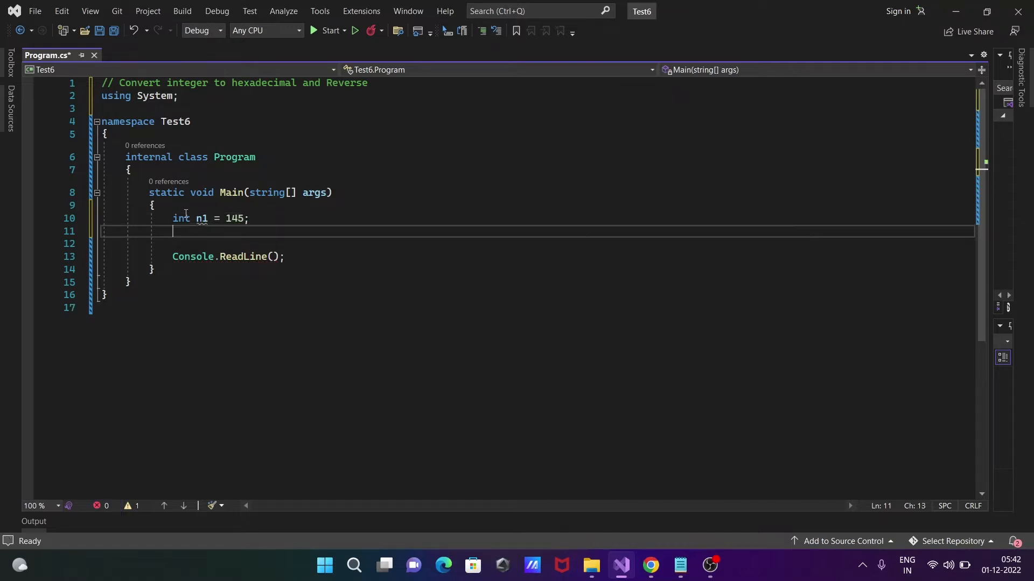
- Declare string str = n1.ToString("X"); to get the hexadecimal form of n1
{"action": "type", "text": "str"}
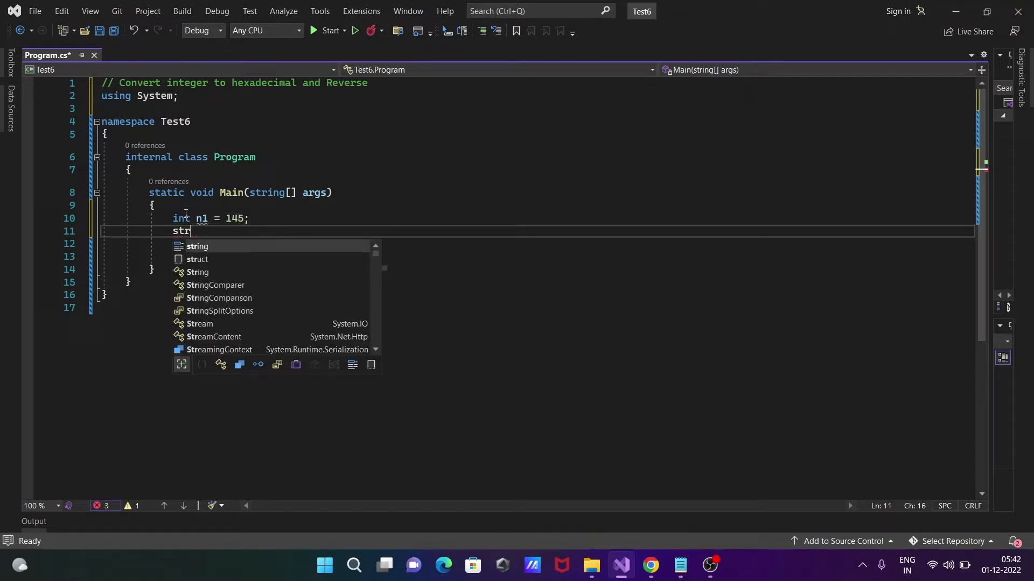
{"action": "type", "text": "ing s1 ="}
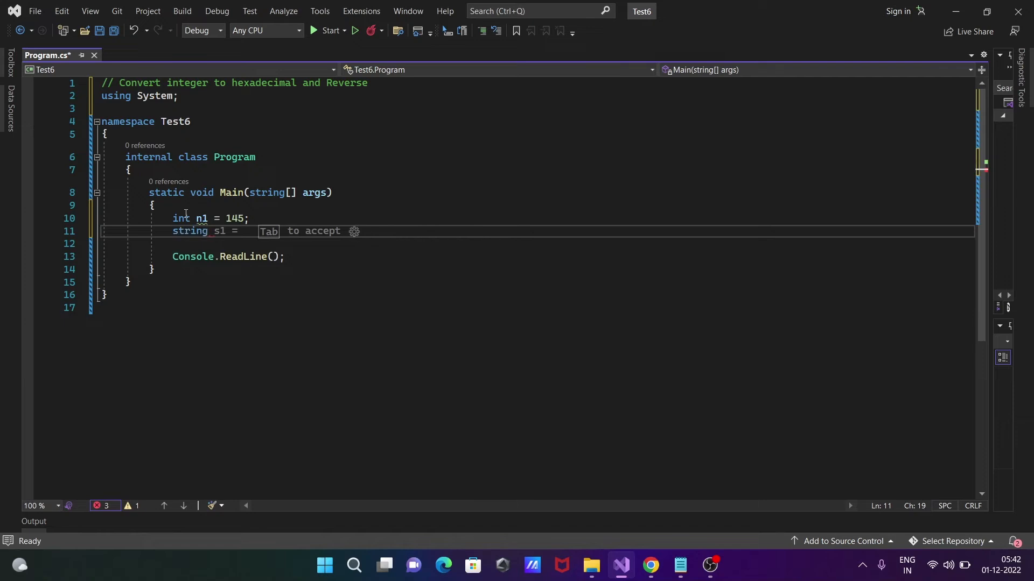
{"action": "type", "text": "st"}
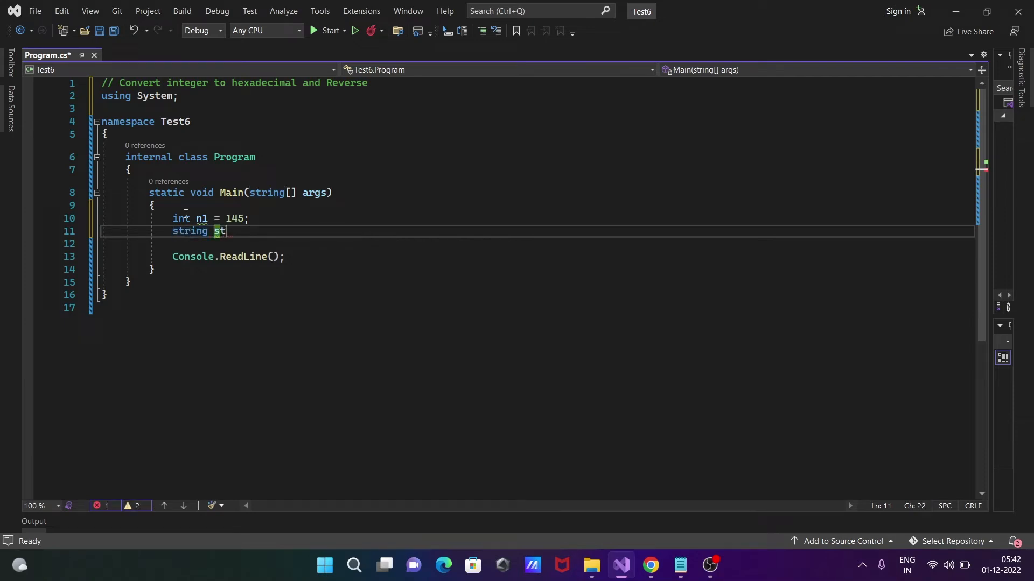
{"action": "type", "text": "r"}
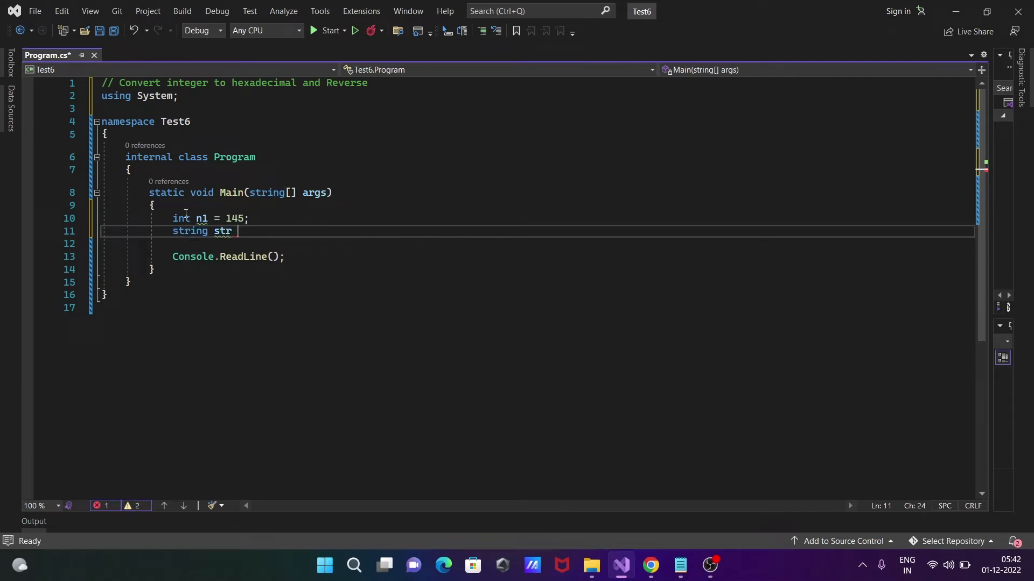
{"action": "type", "text": "= n"}
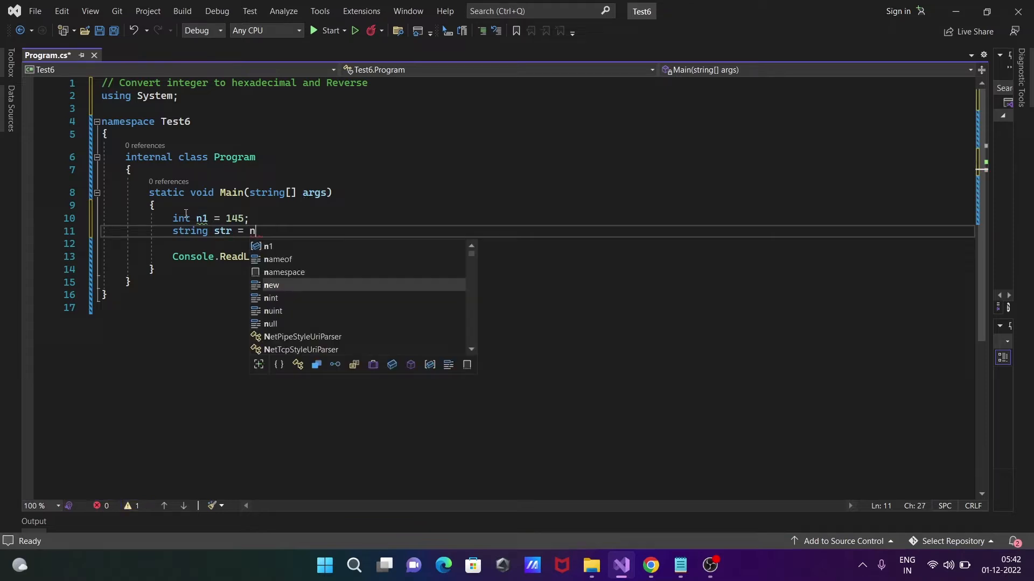
{"action": "type", "text": "1.ToString"}
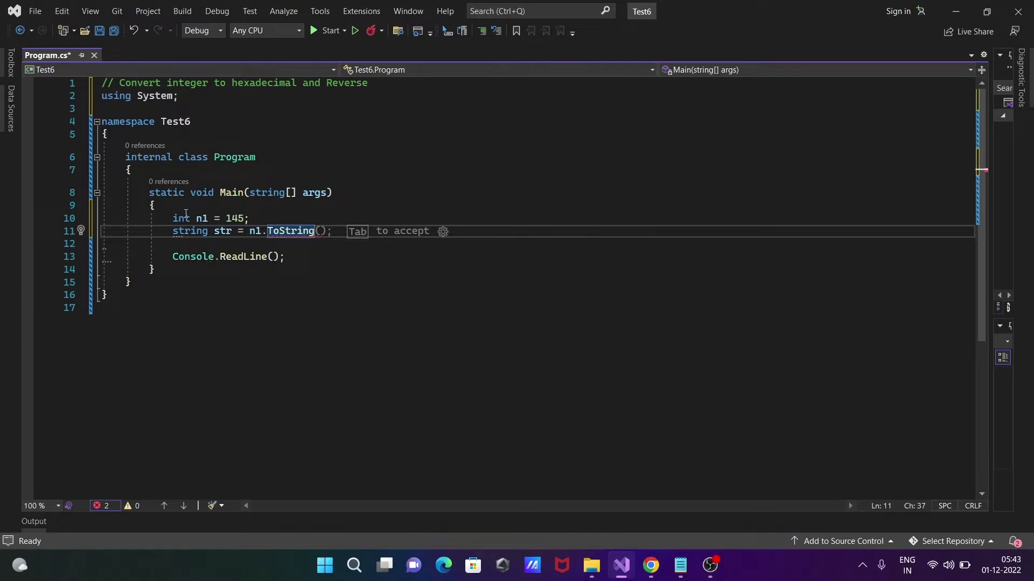
{"action": "type", "text": "(\"\")"}
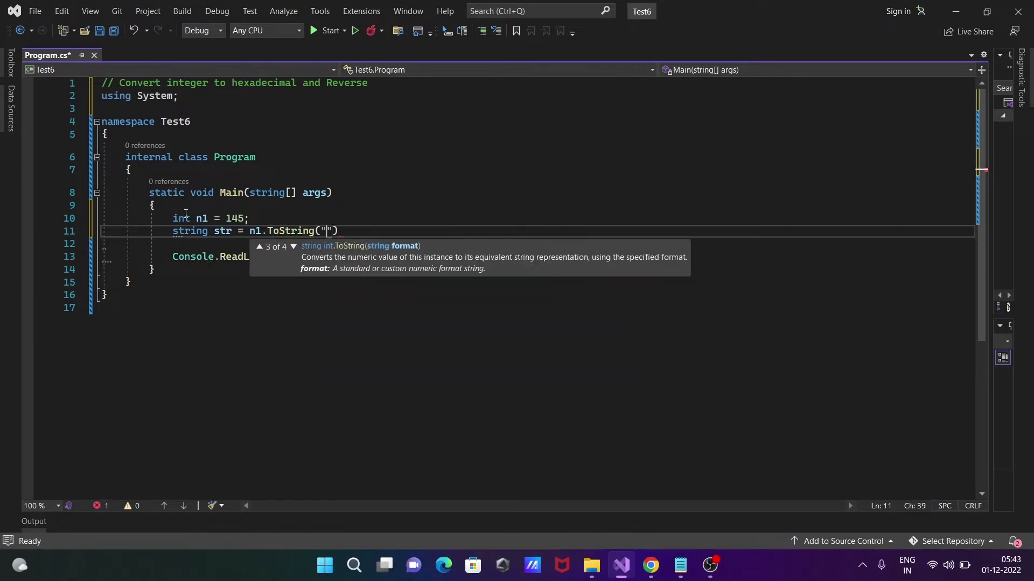
{"action": "type", "text": "X"}
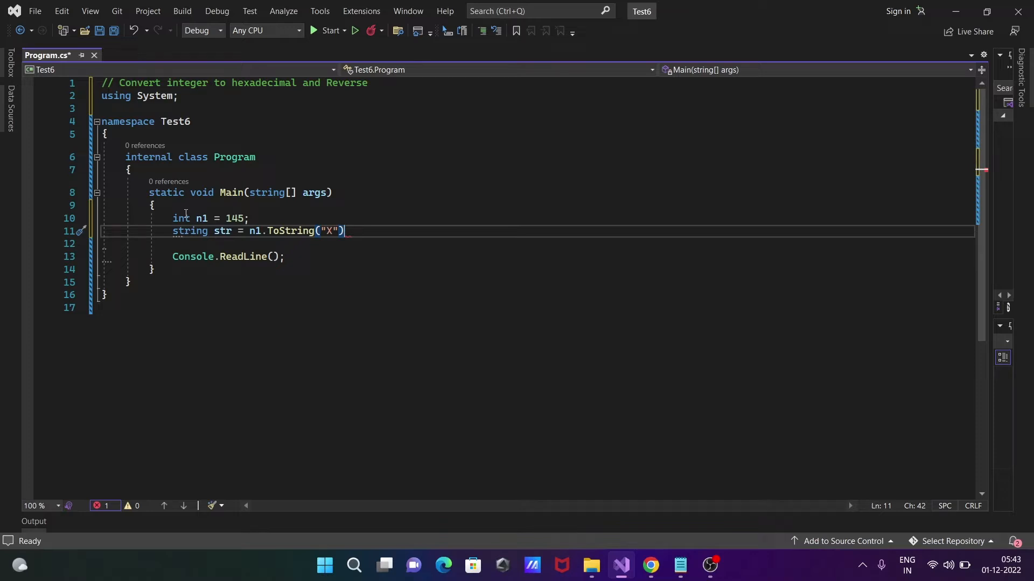
{"action": "type", "text": ";"}
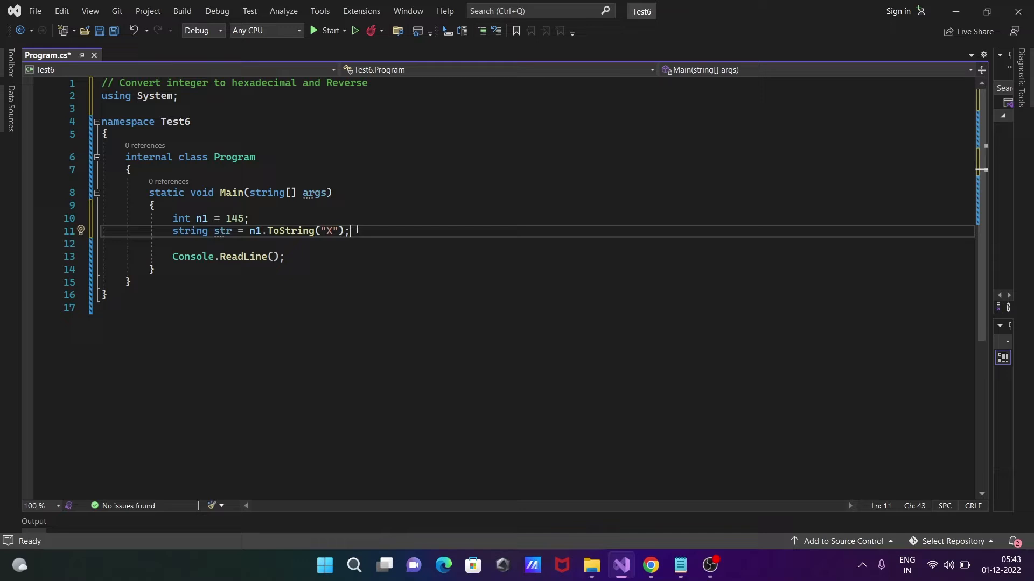
{"action": "key", "text": "Enter"}
{"action": "type", "text": "Console.WriteLine(str);"}
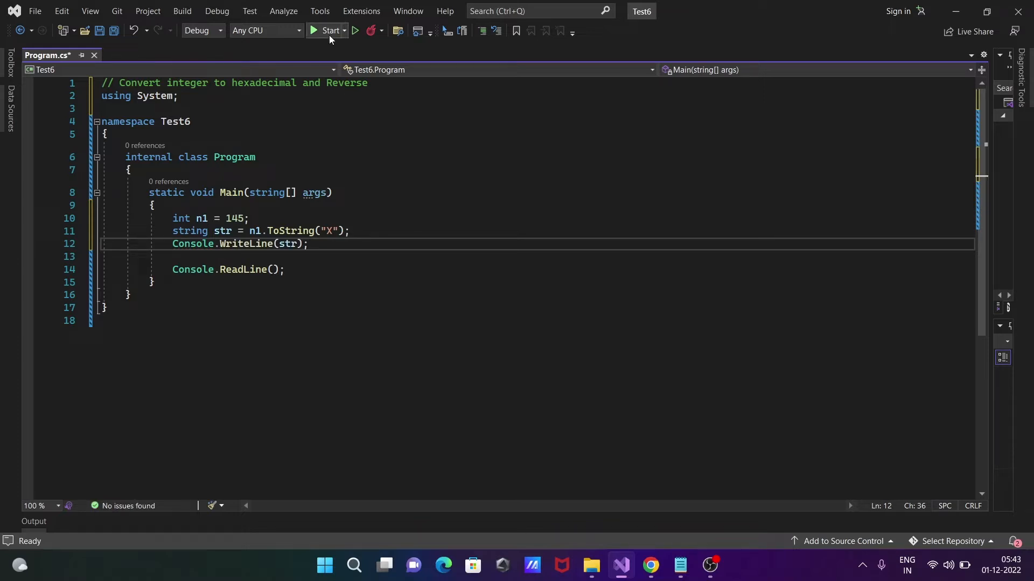
- Run Test6 to see the hex output in the console, stop it, and add a blank line
{"action": "left_click", "coordinate": [326, 30]}
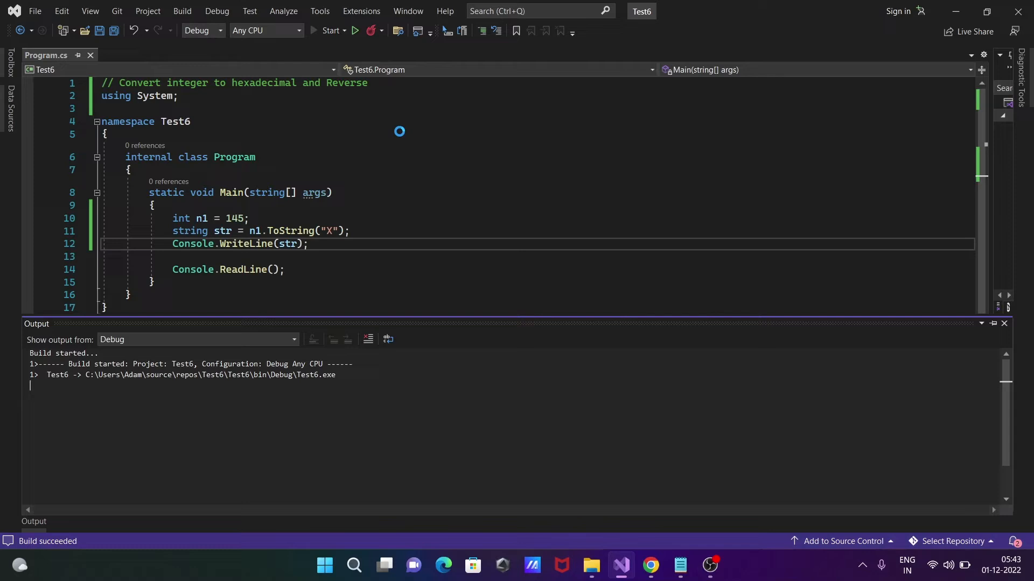
{"action": "left_click", "coordinate": [329, 30]}
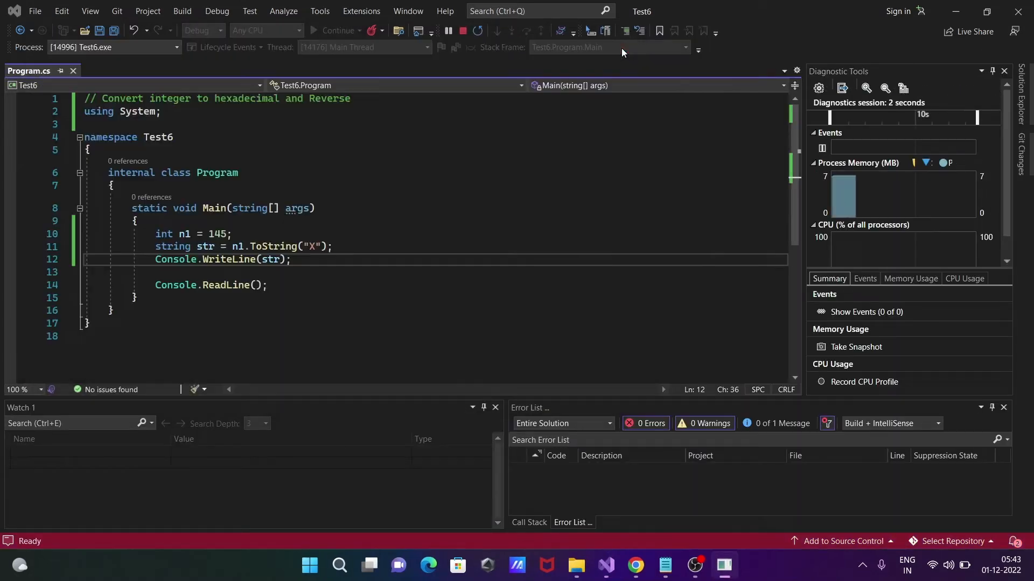
{"action": "left_click", "coordinate": [449, 31]}
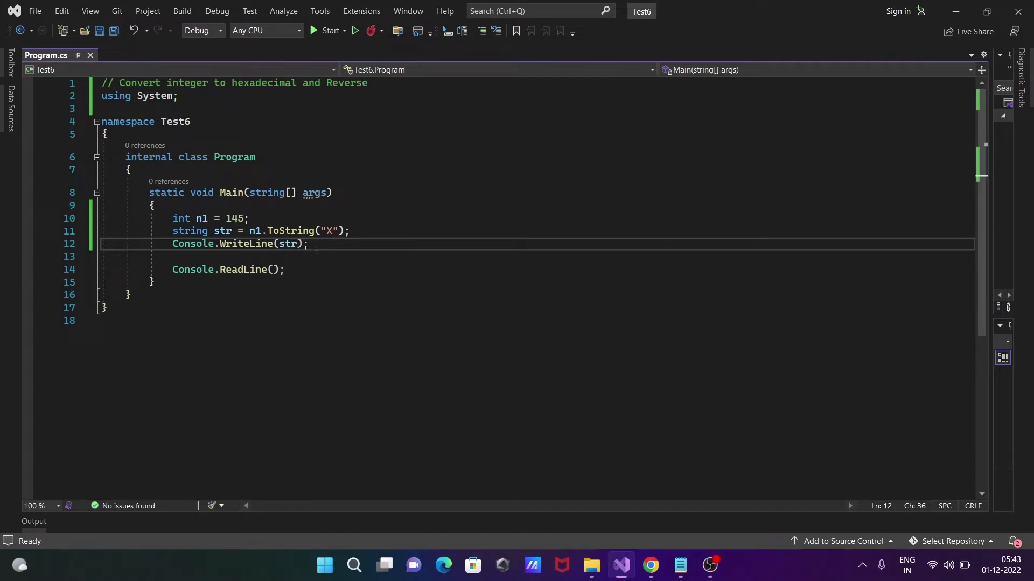
{"action": "key", "text": "Enter"}
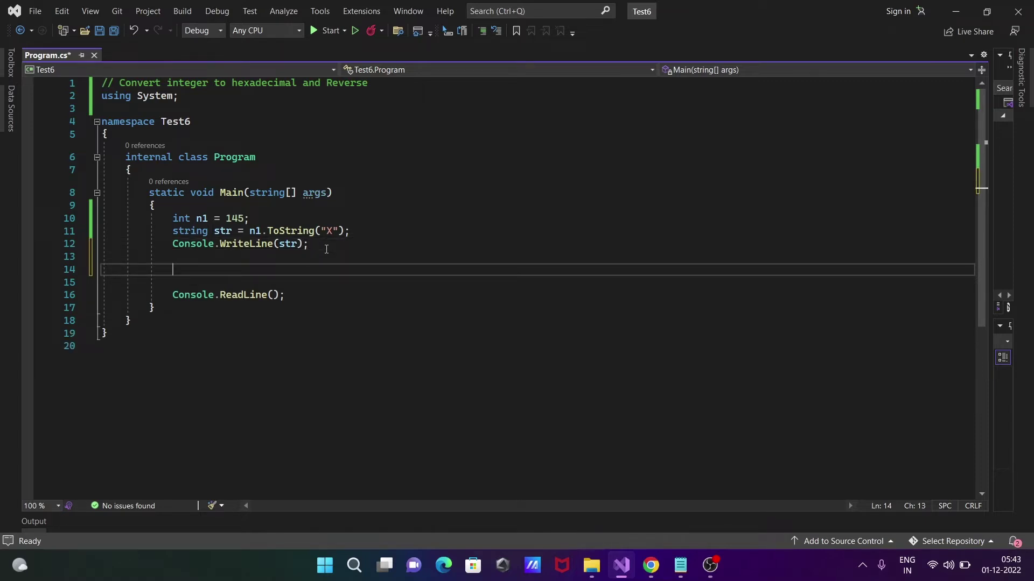
- Write int n2 = int.Parse(str, System.Globalization.NumberStyles.HexNumber);
{"action": "type", "text": "int"}
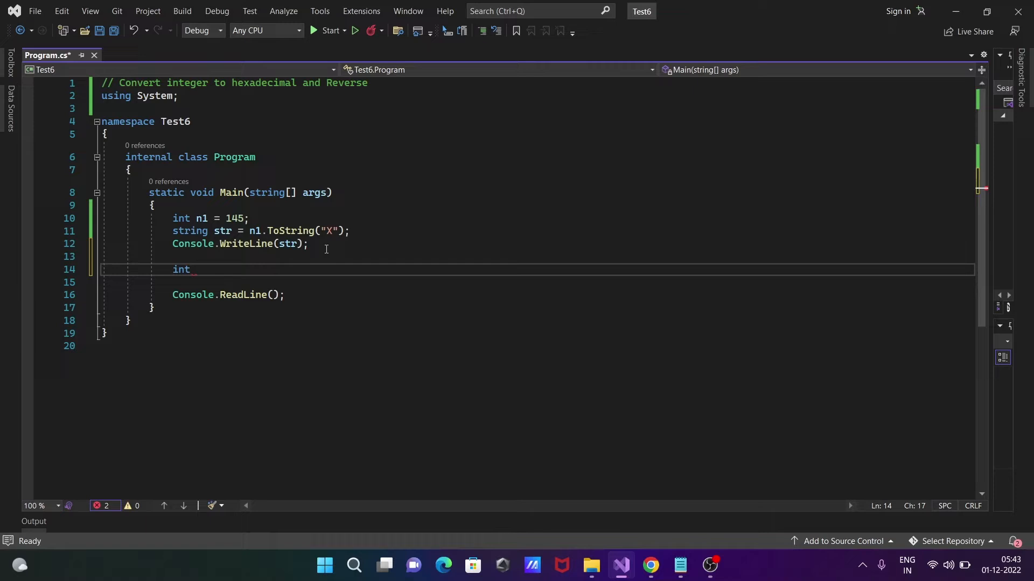
{"action": "type", "text": "n2"}
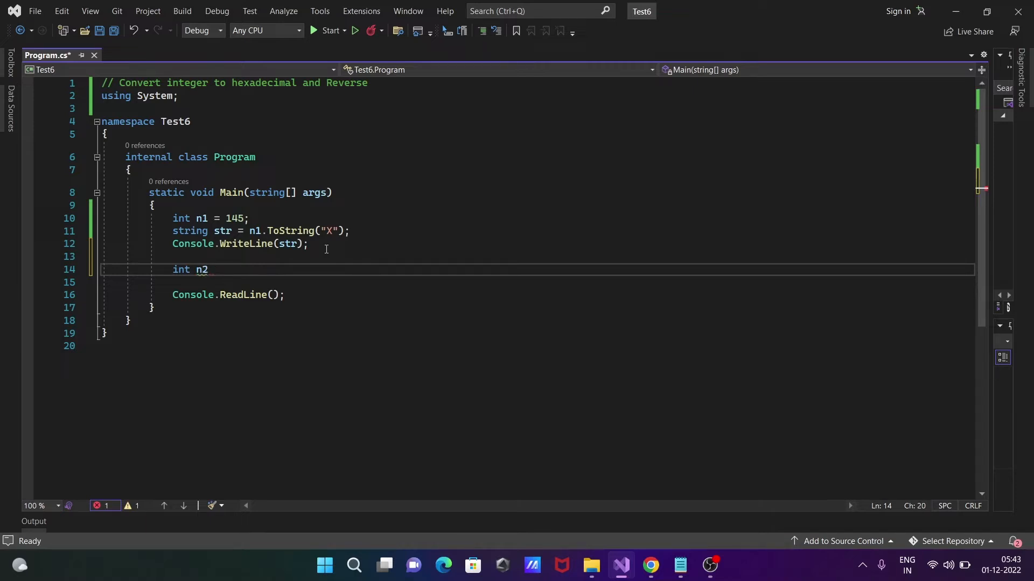
{"action": "type", "text": "="}
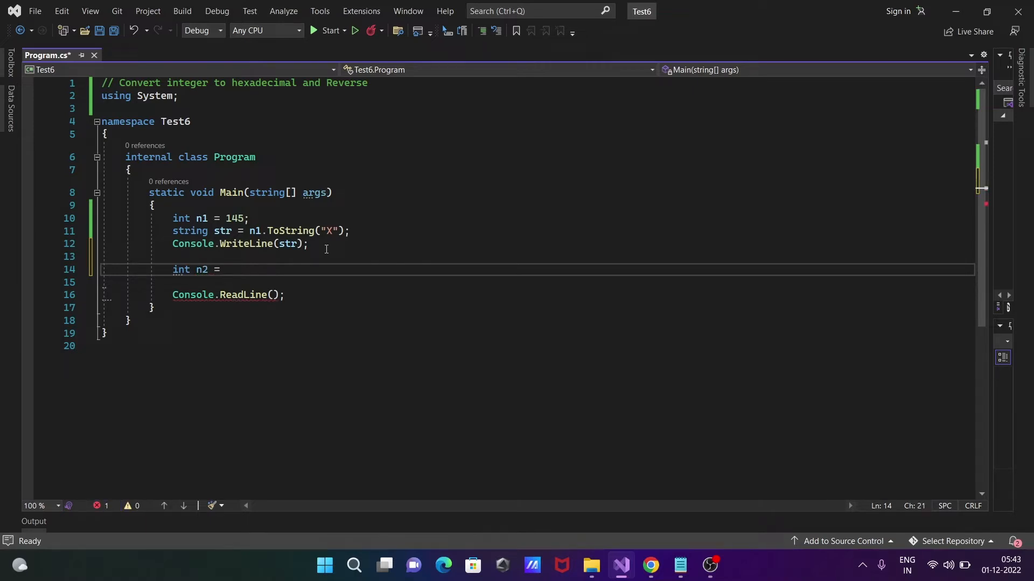
{"action": "type", "text": "int.Parse(str);"}
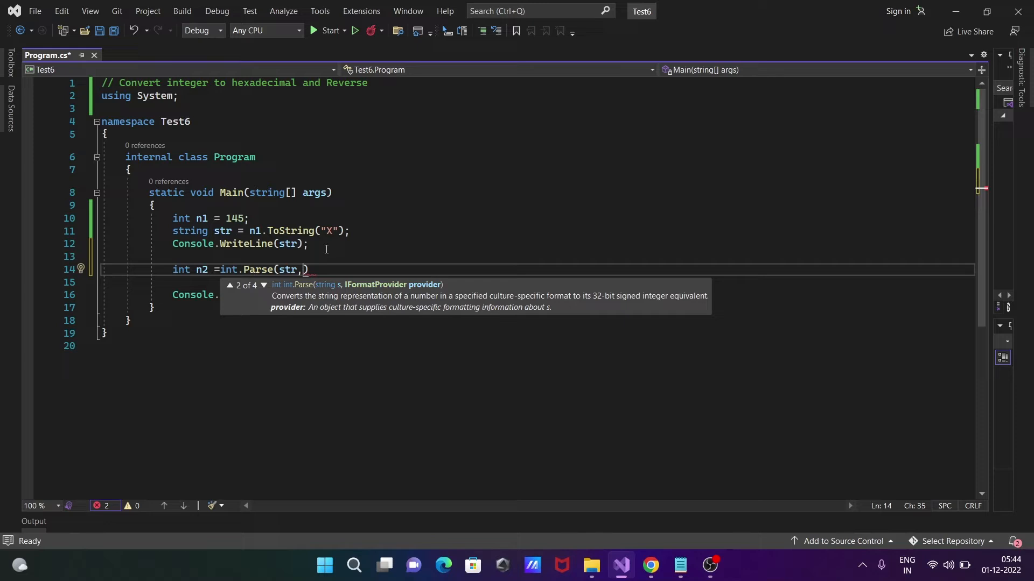
{"action": "type", "text": "Num"}
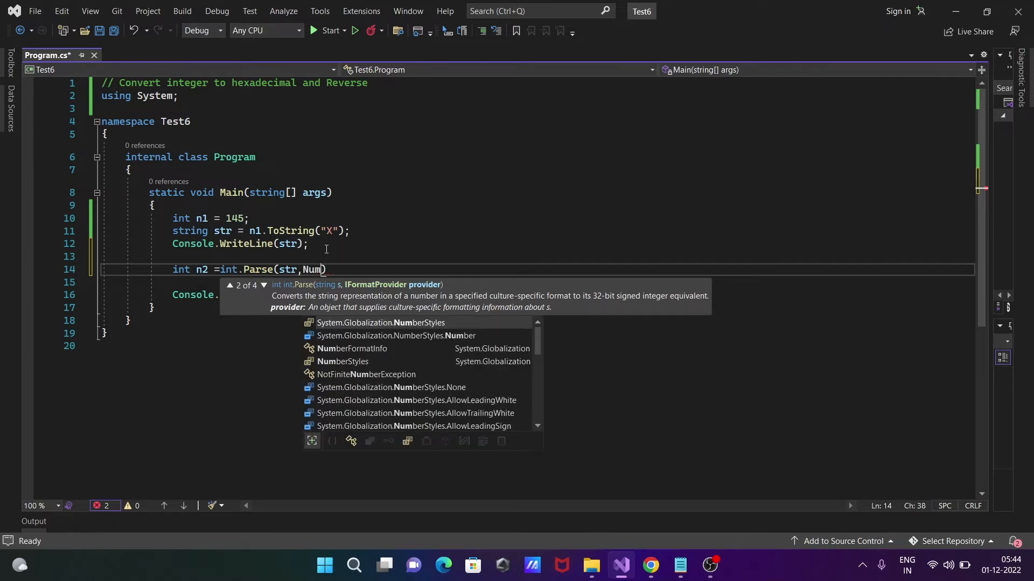
{"action": "type", "text": "System.Globalization.NumberStyles.HexNumber);"}
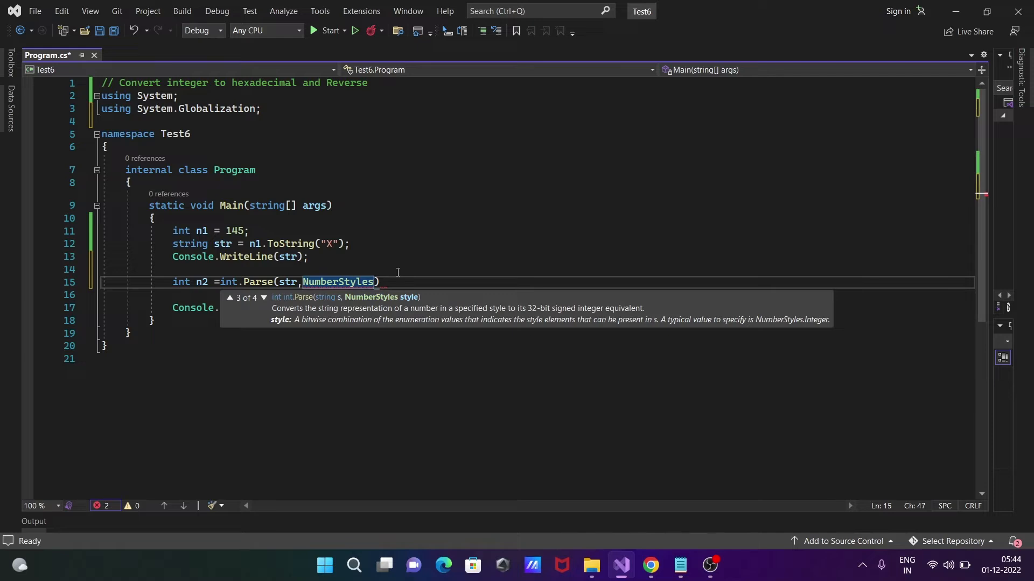
- Finish the Parse arguments with NumberStyles and CultureInfo.InvariantCulture, then add Console.WriteLine(n2);
{"action": "type", "text": ".Integer, CultureInfo.InvariantCulture);"}
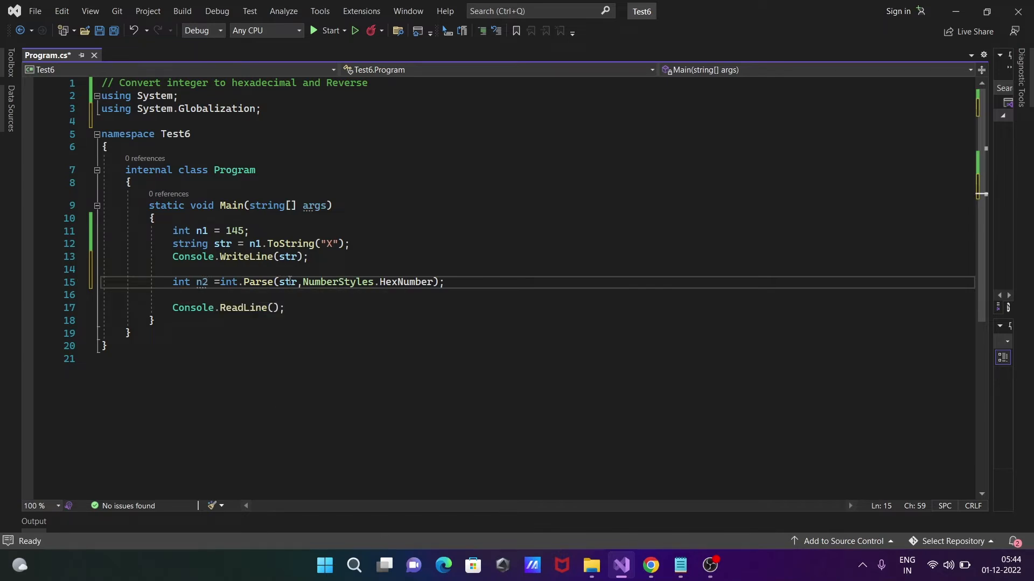
{"action": "mouse_move", "coordinate": [245, 256]}
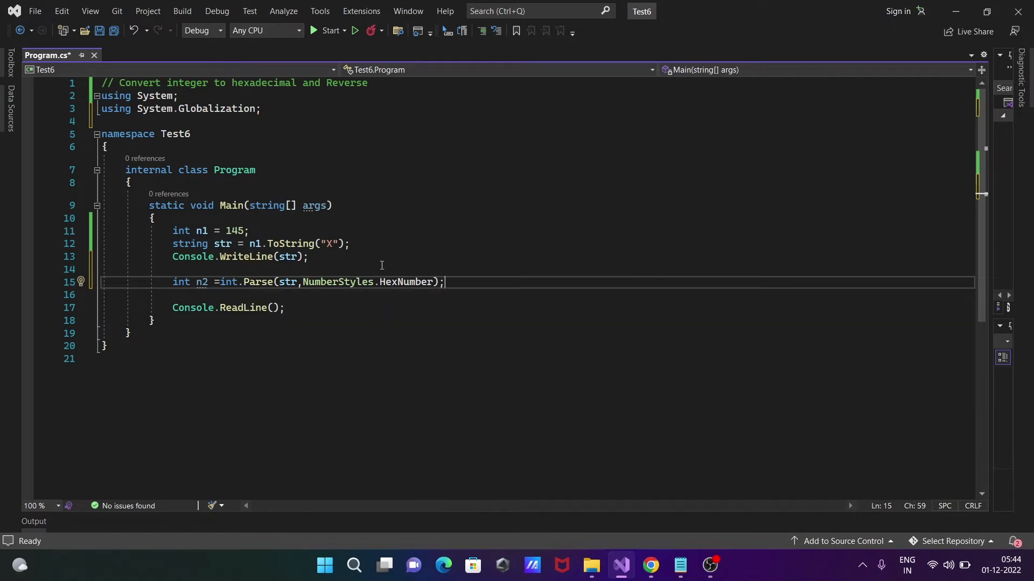
{"action": "mouse_move", "coordinate": [466, 283]}
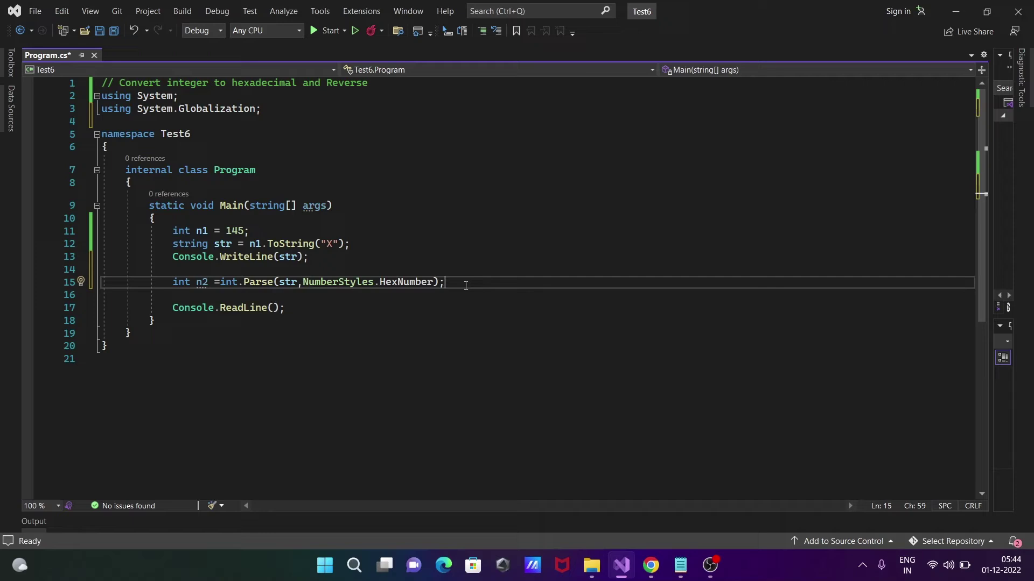
{"action": "key", "text": "Enter"}
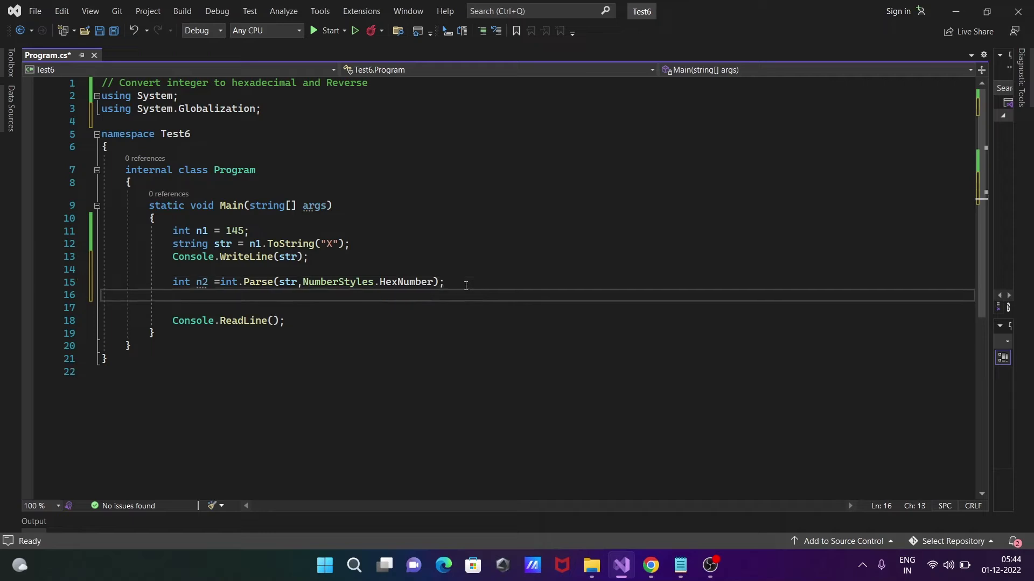
{"action": "type", "text": "Console.WriteLine(n2);"}
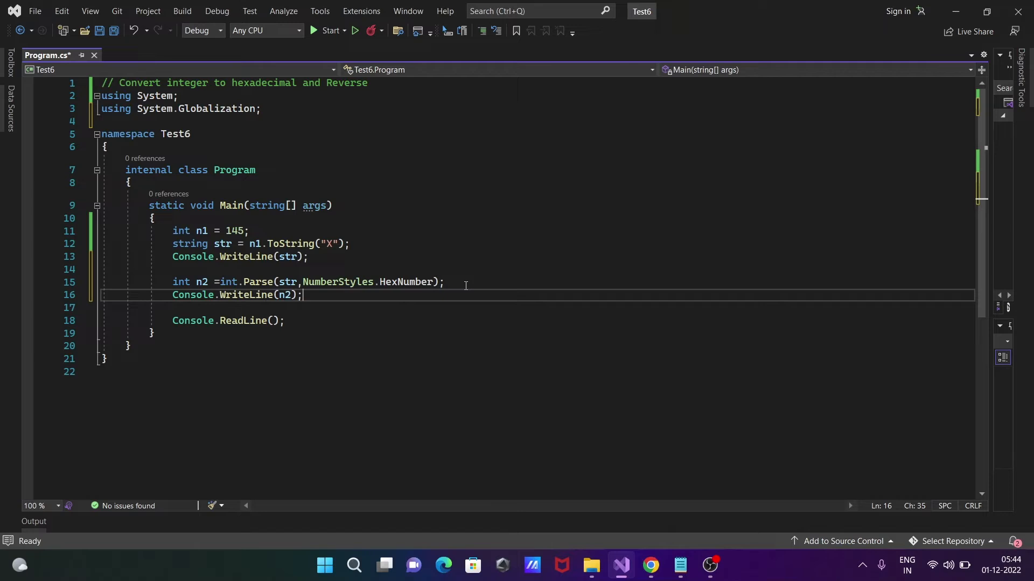
{"action": "mouse_move", "coordinate": [289, 295]}
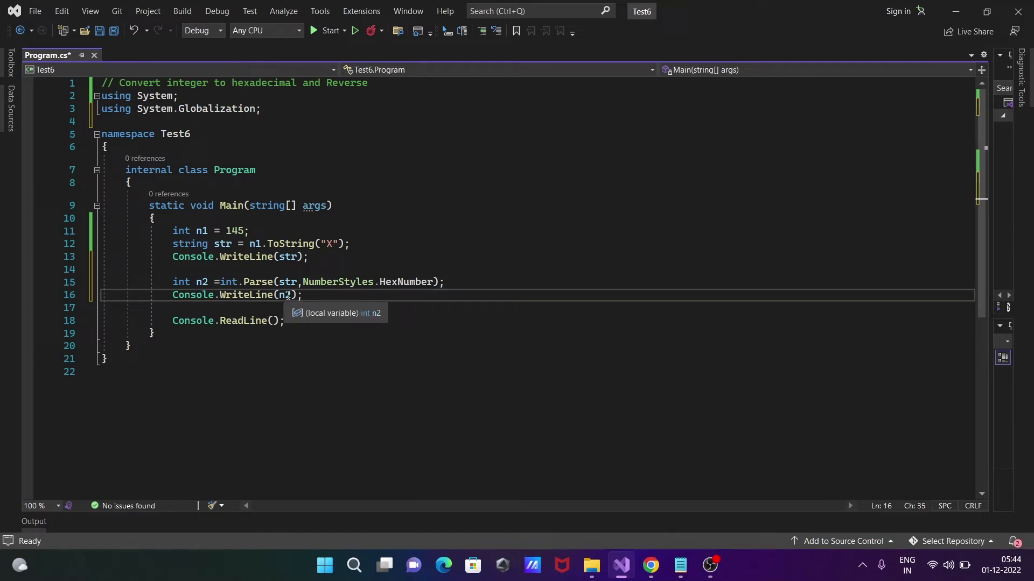
{"action": "mouse_move", "coordinate": [224, 292]}
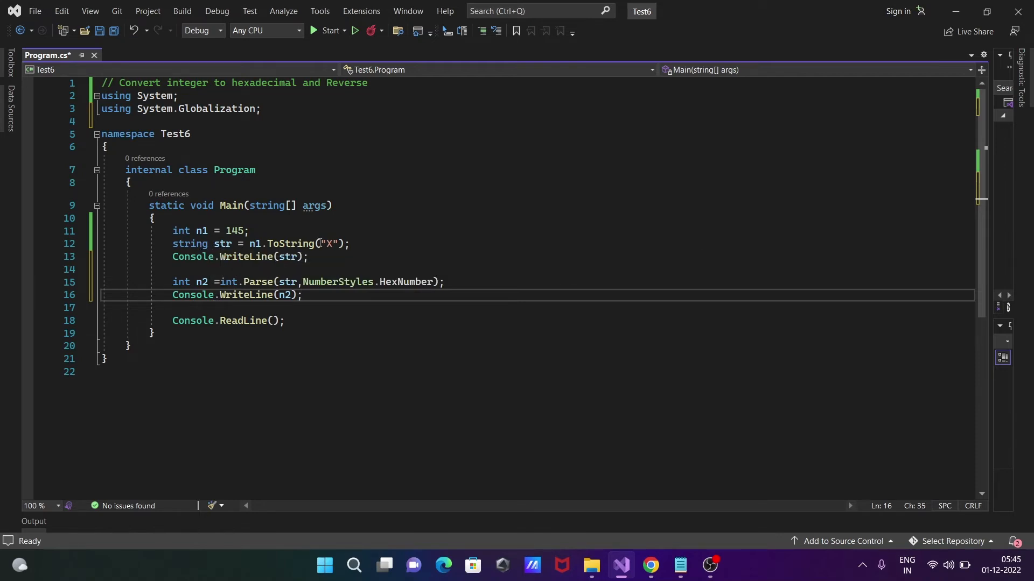
{"action": "mouse_move", "coordinate": [223, 243]}
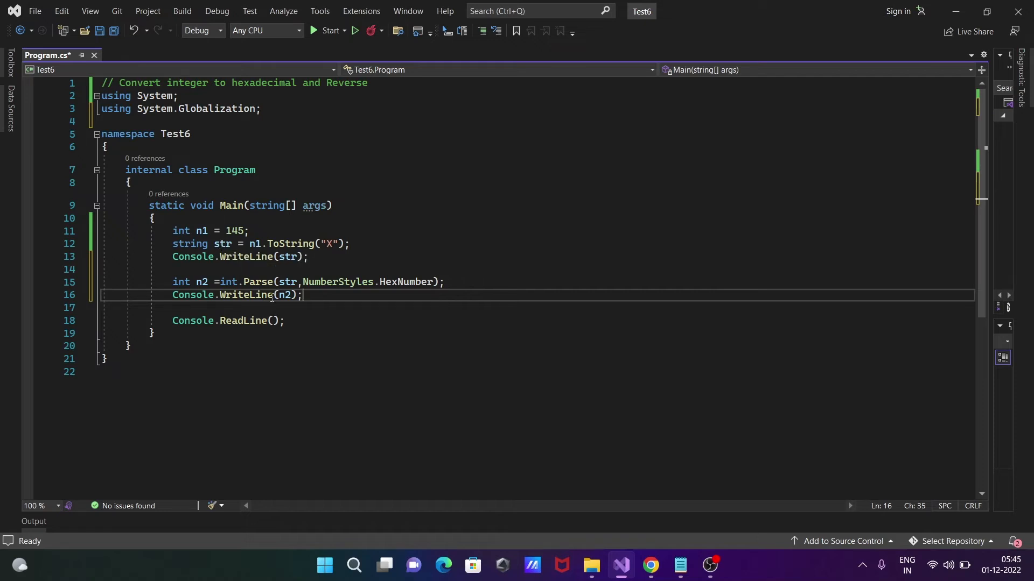
{"action": "mouse_move", "coordinate": [289, 282]}
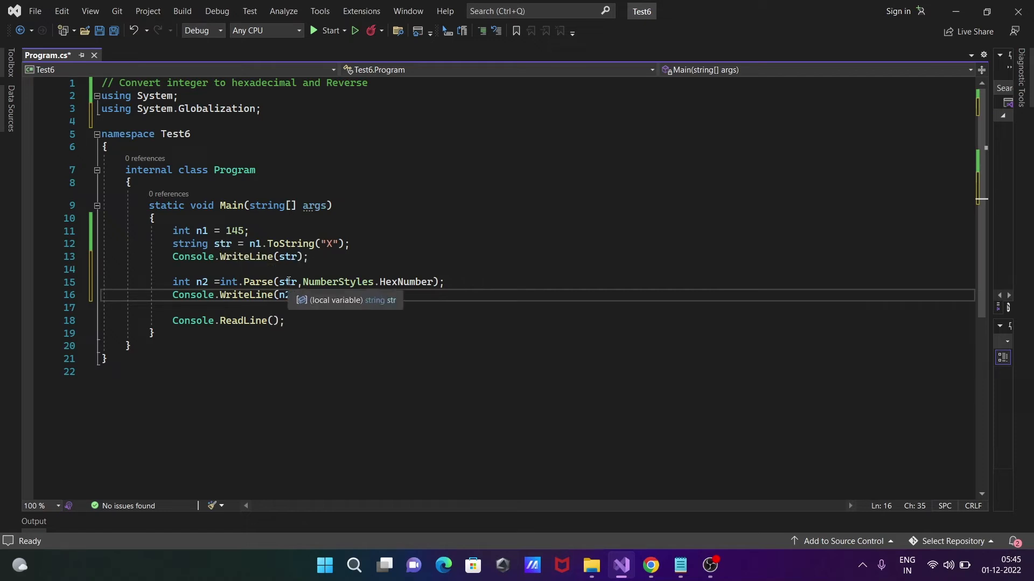
{"action": "mouse_move", "coordinate": [200, 282]}
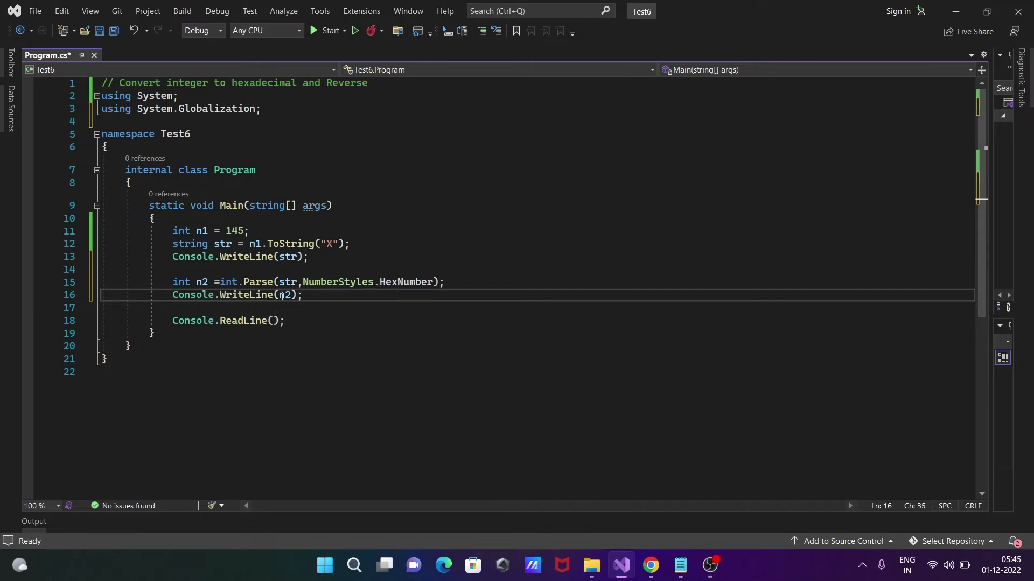
{"action": "mouse_move", "coordinate": [286, 295]}
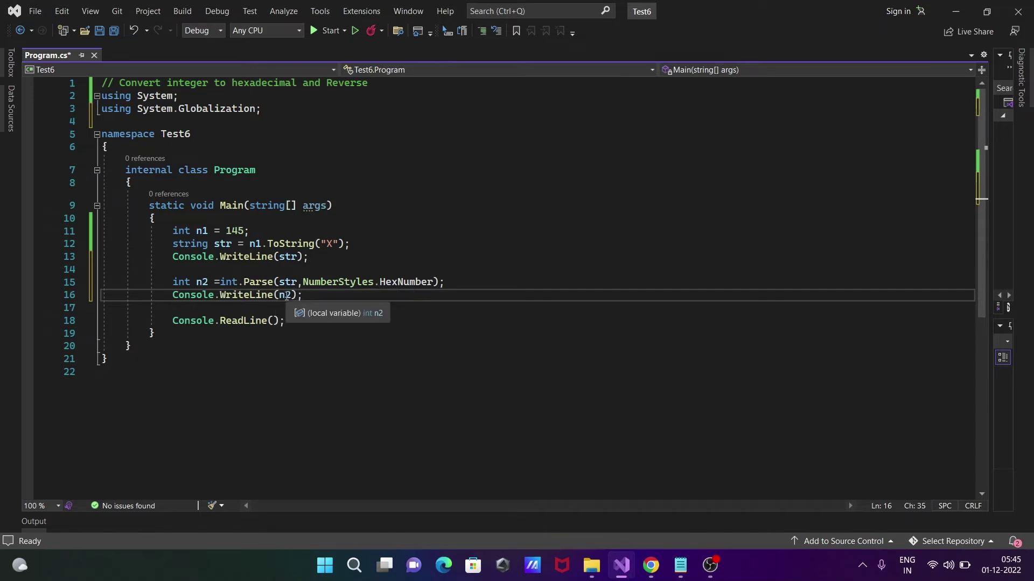
- Run the program so the console prints 91 and then 145
{"action": "left_click", "coordinate": [327, 30]}
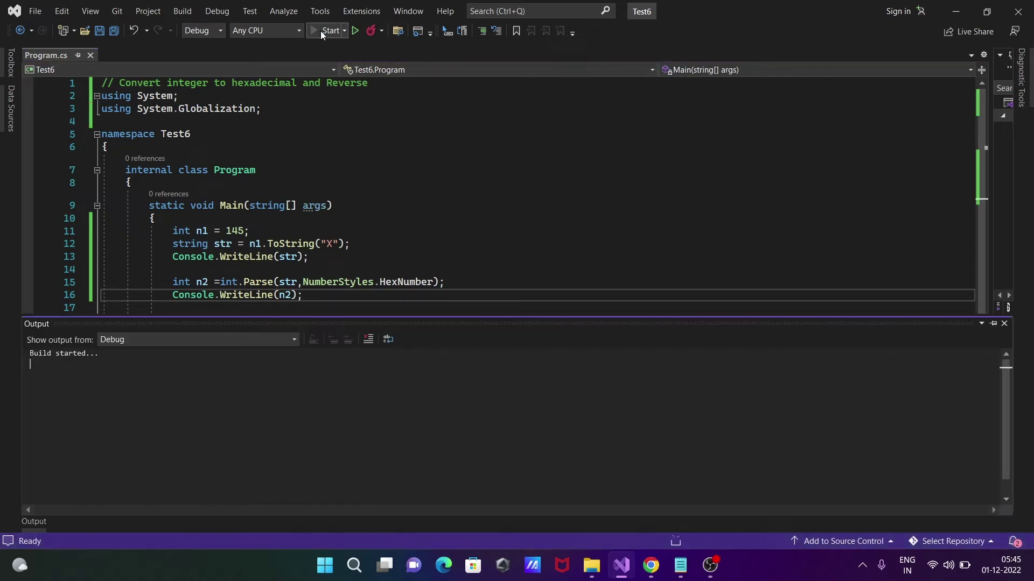
{"action": "left_click", "coordinate": [329, 30]}
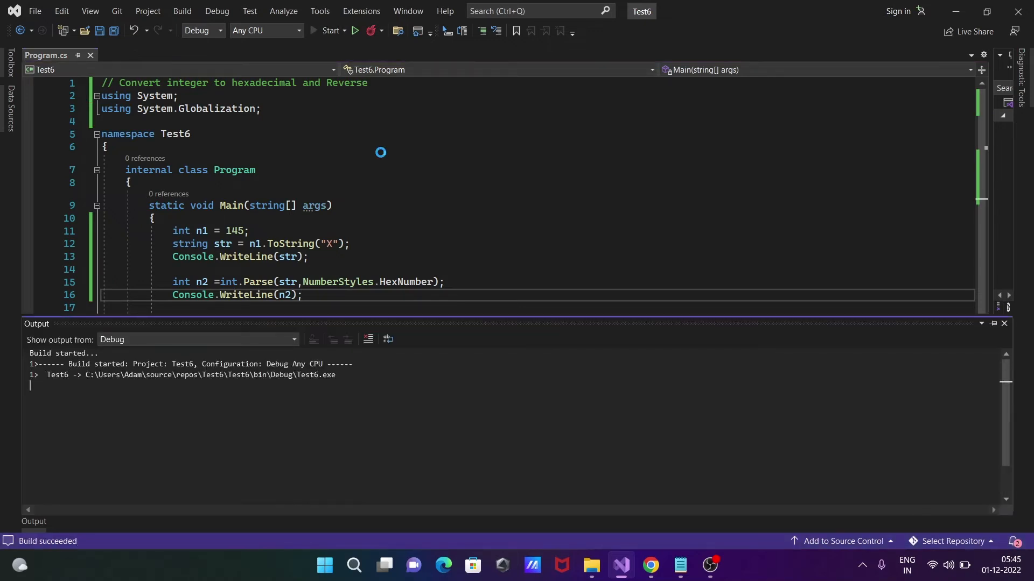
{"action": "left_click", "coordinate": [329, 30]}
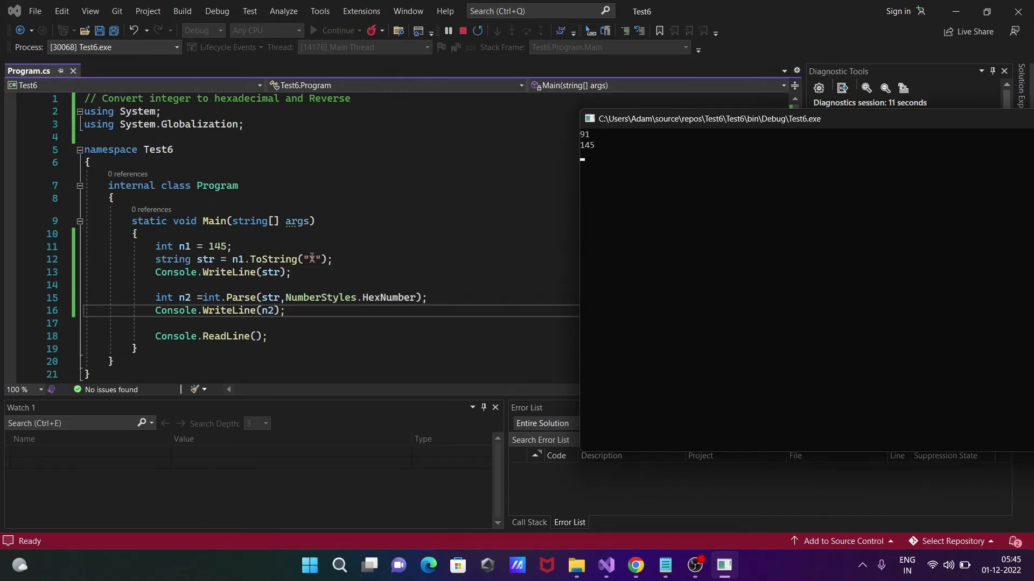
{"action": "mouse_move", "coordinate": [205, 259]}
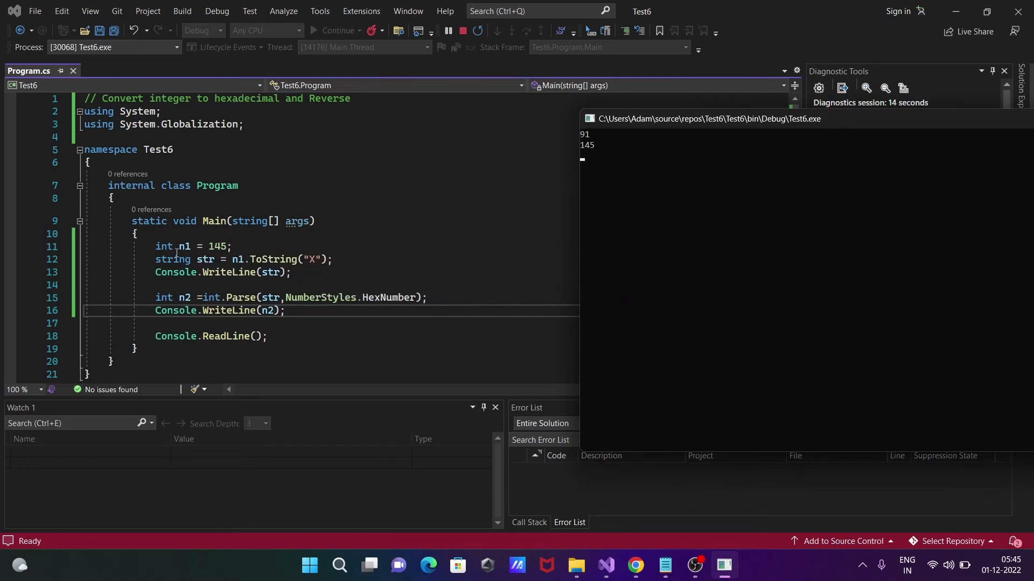
{"action": "mouse_move", "coordinate": [288, 257]}
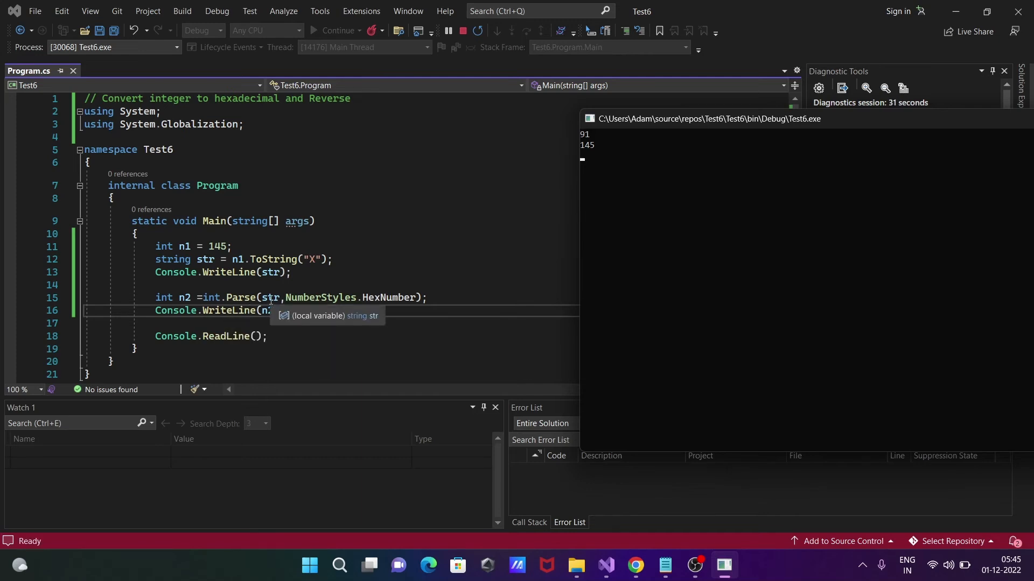
{"action": "mouse_move", "coordinate": [269, 283]}
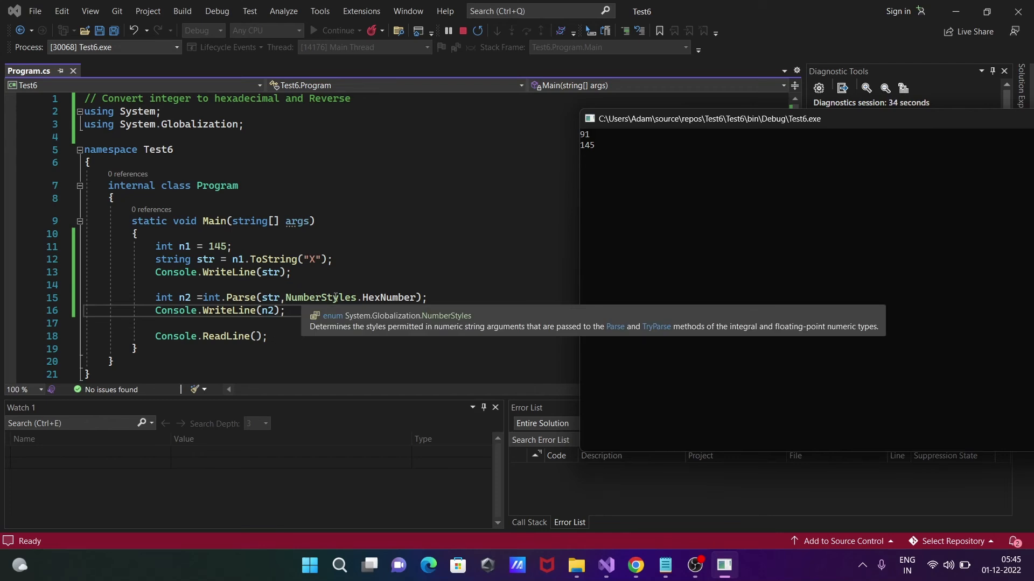
{"action": "mouse_move", "coordinate": [384, 297]}
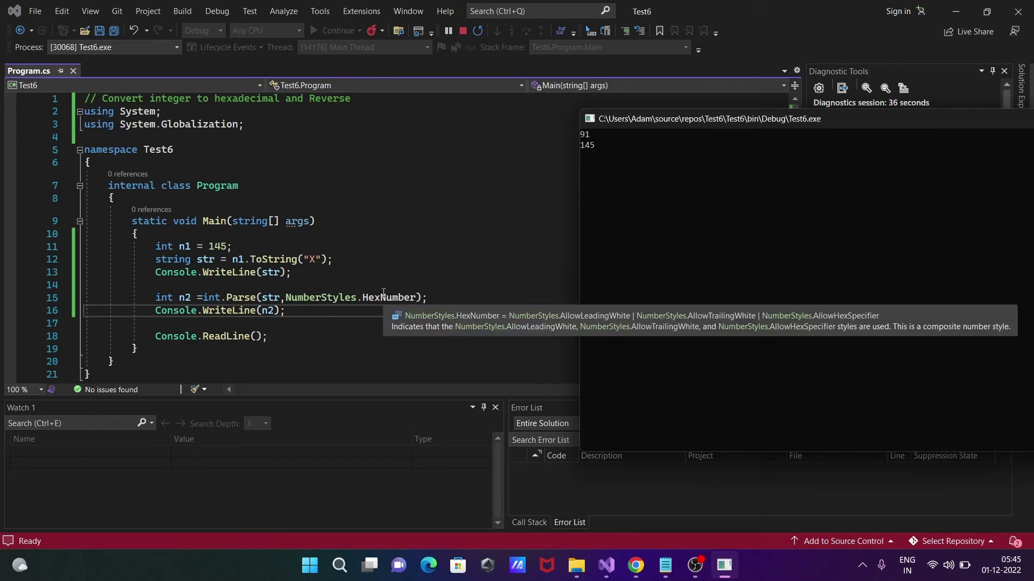
{"action": "mouse_move", "coordinate": [247, 290]}
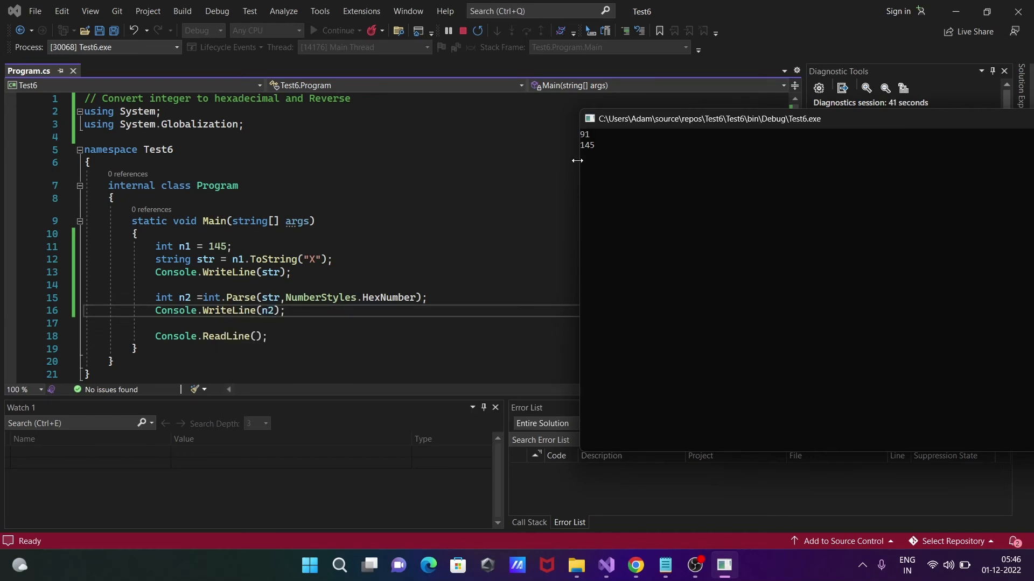
{"action": "mouse_move", "coordinate": [555, 195]}
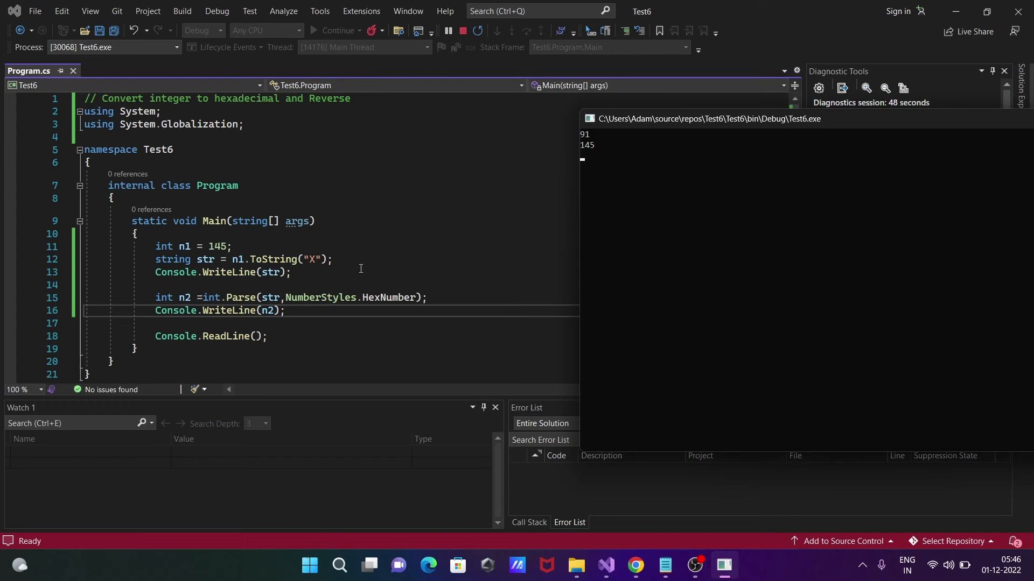
{"action": "mouse_move", "coordinate": [521, 250]}
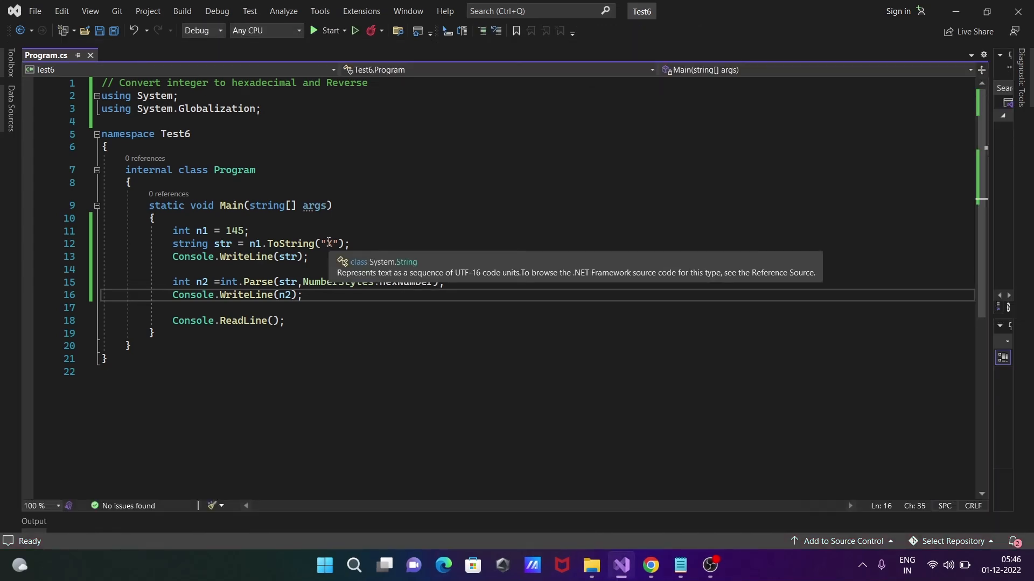
- Replace the "X" format specifier on line 12 with "t"
{"action": "left_click", "coordinate": [362, 248]}
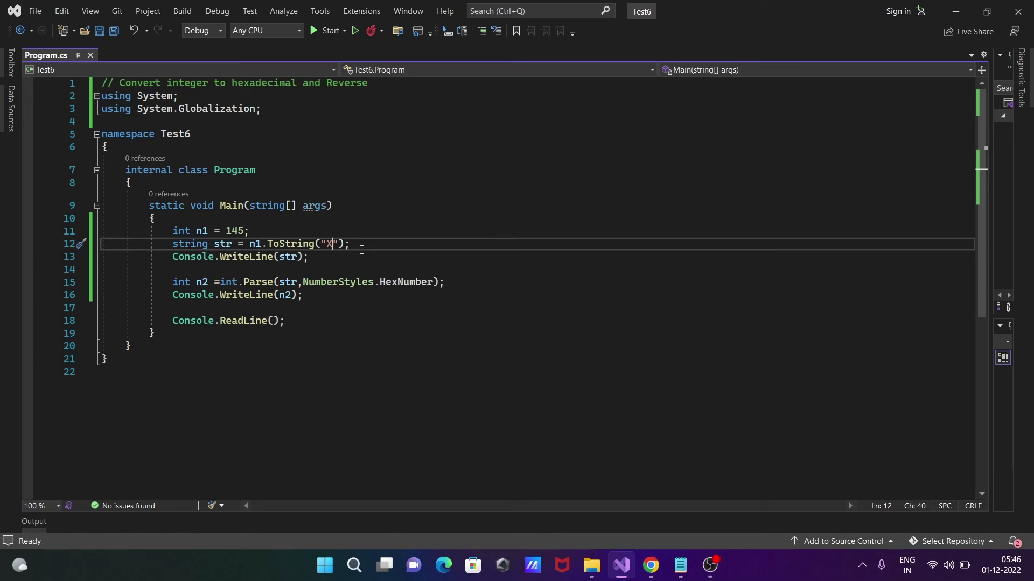
{"action": "key", "text": "Backspace"}
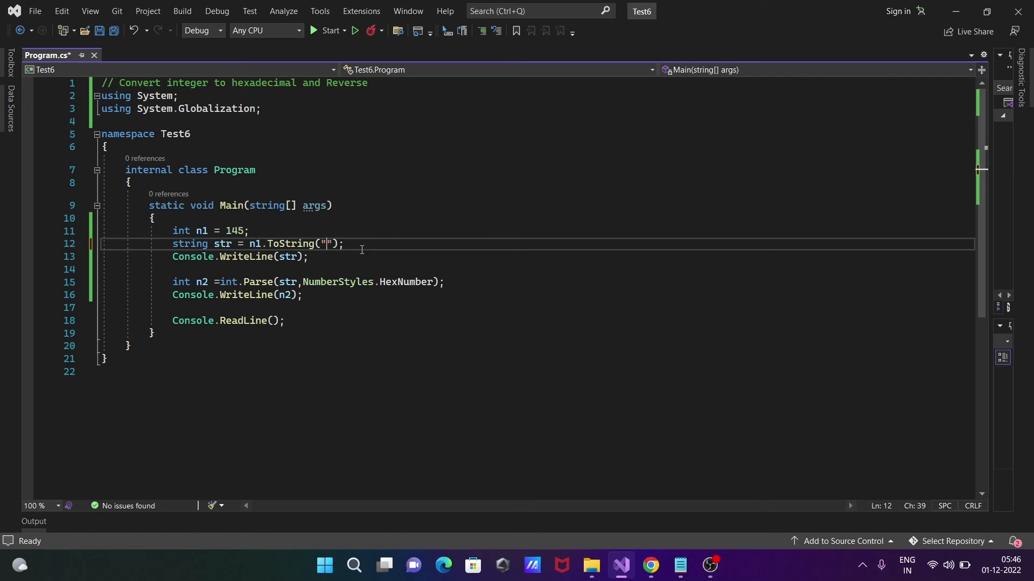
{"action": "type", "text": "t"}
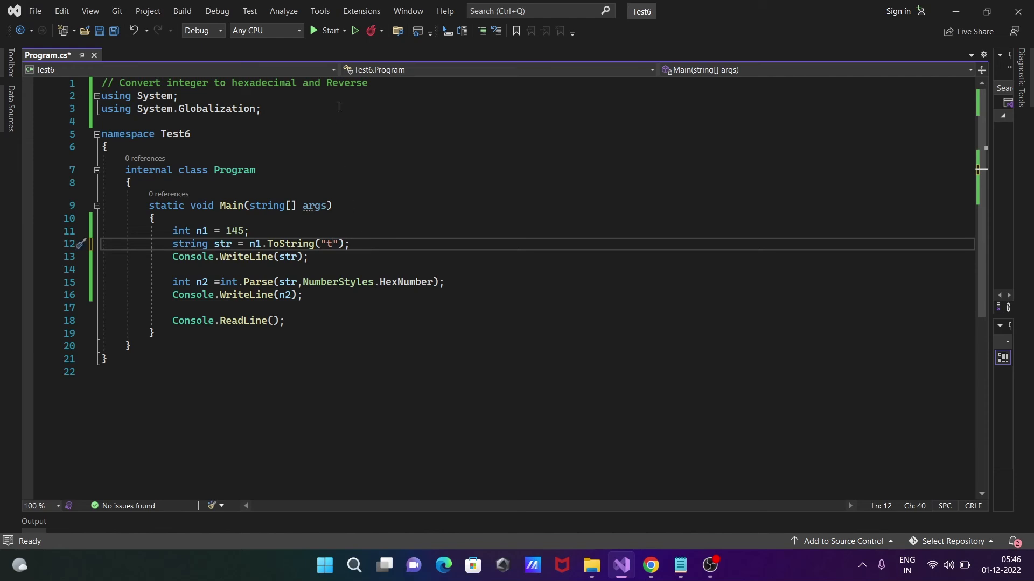
- Run with ToString("t") to trigger the 'Format specifier was invalid' exception, then stop debugging
{"action": "left_click", "coordinate": [326, 30]}
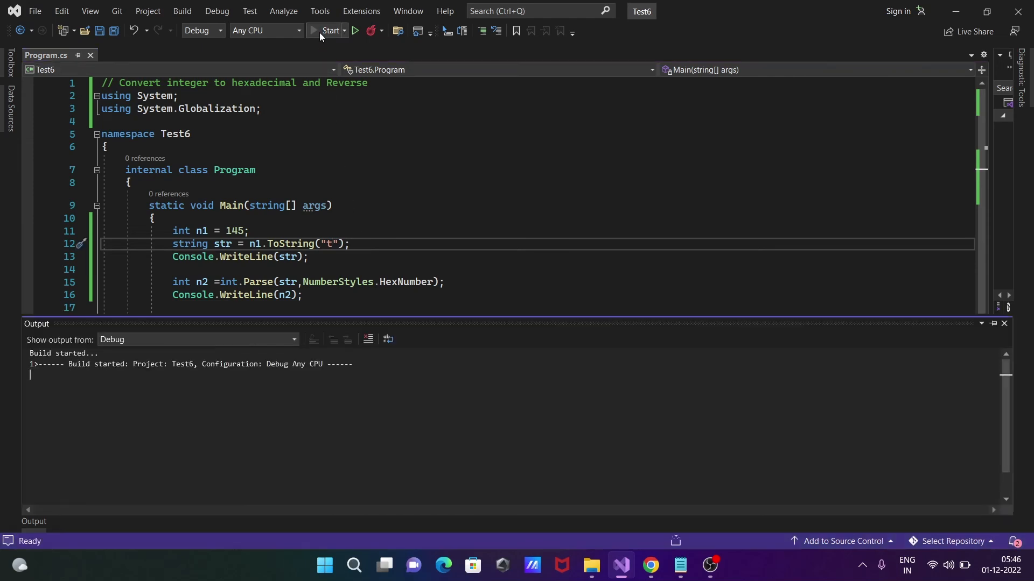
{"action": "left_click", "coordinate": [328, 30]}
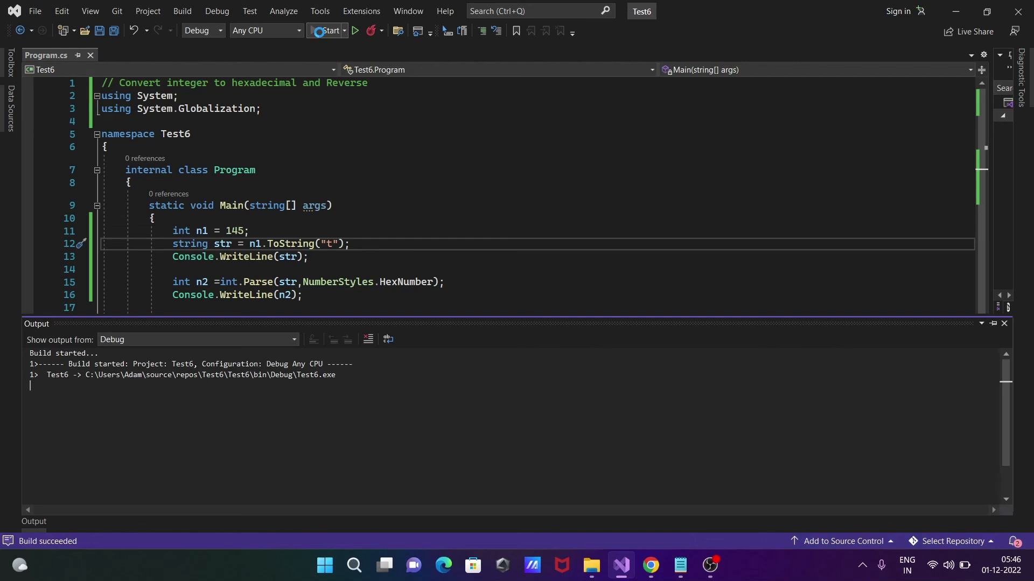
{"action": "left_click", "coordinate": [326, 30]}
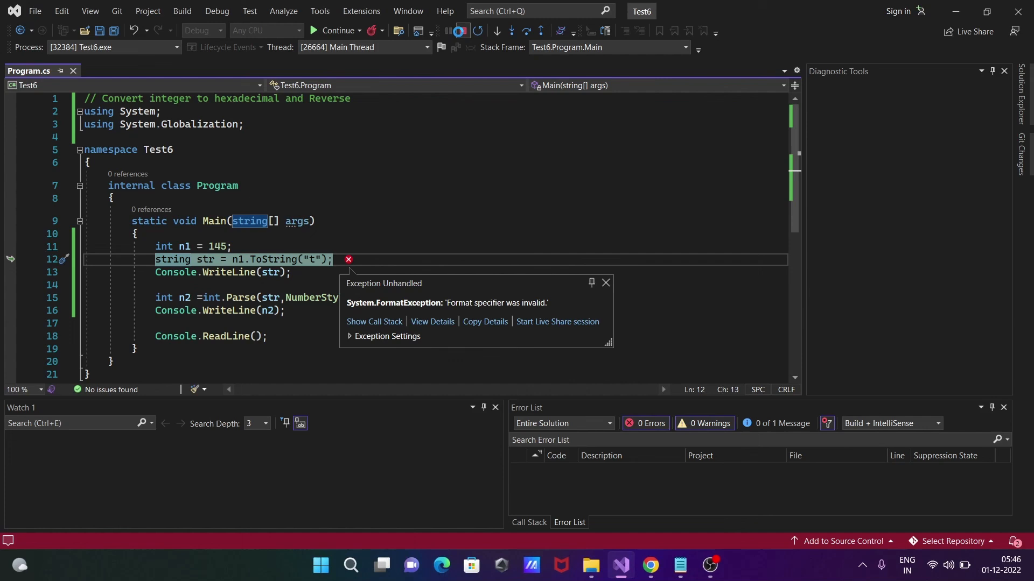
{"action": "left_click", "coordinate": [605, 282]}
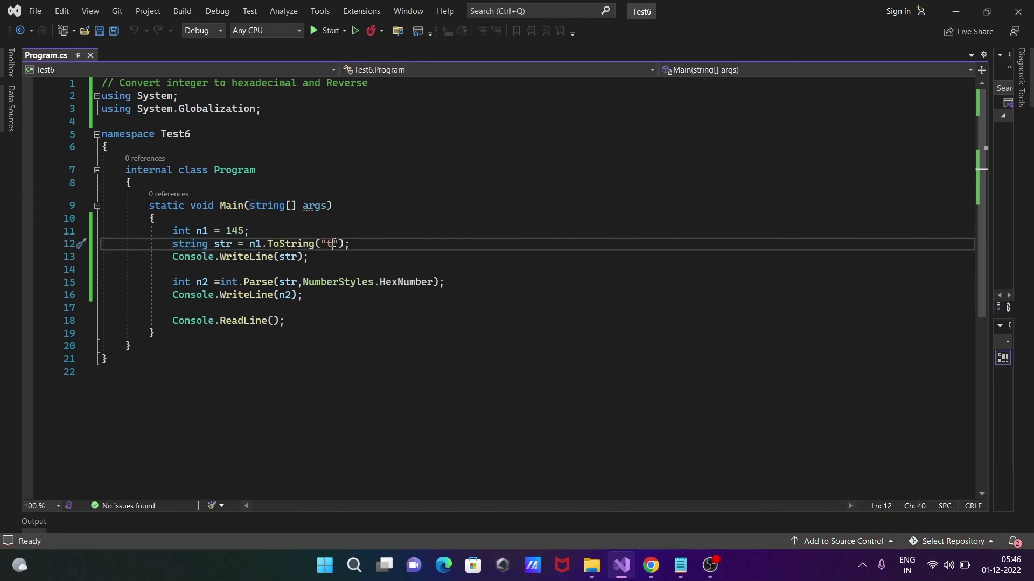
- Restore the "X" specifier on line 12 and run the program again
{"action": "key", "text": "Backspace"}
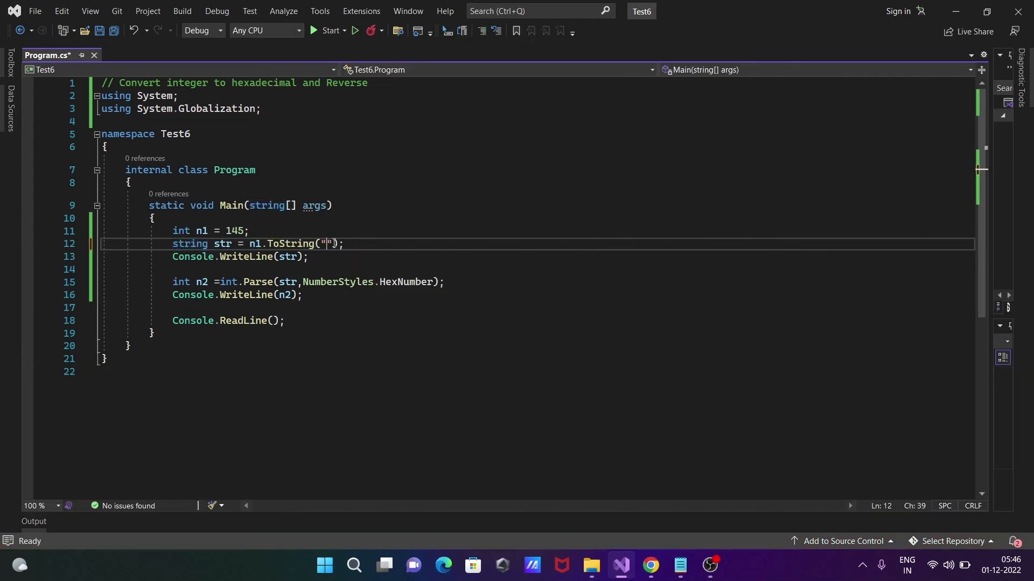
{"action": "type", "text": "X"}
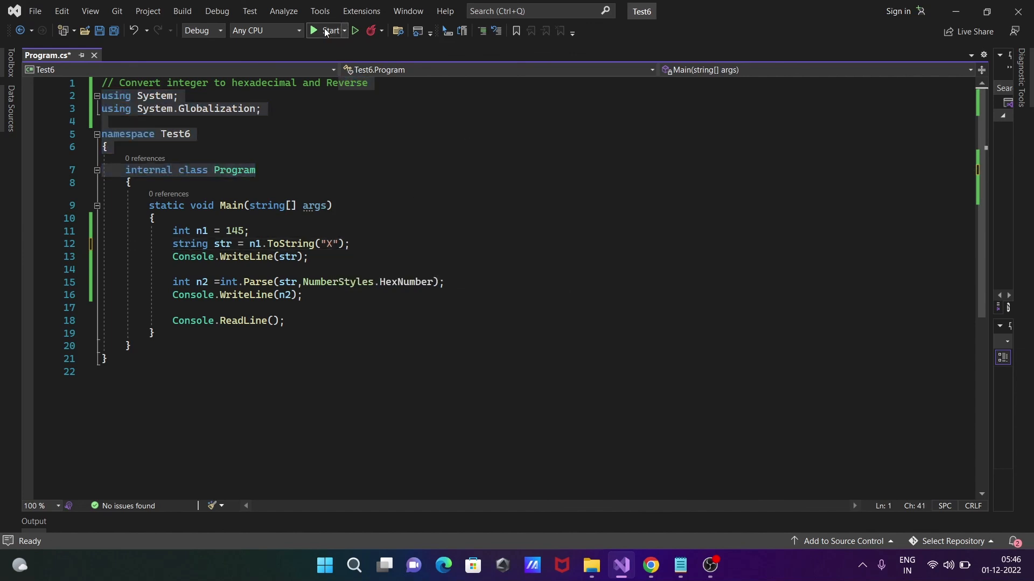
{"action": "left_click", "coordinate": [328, 30]}
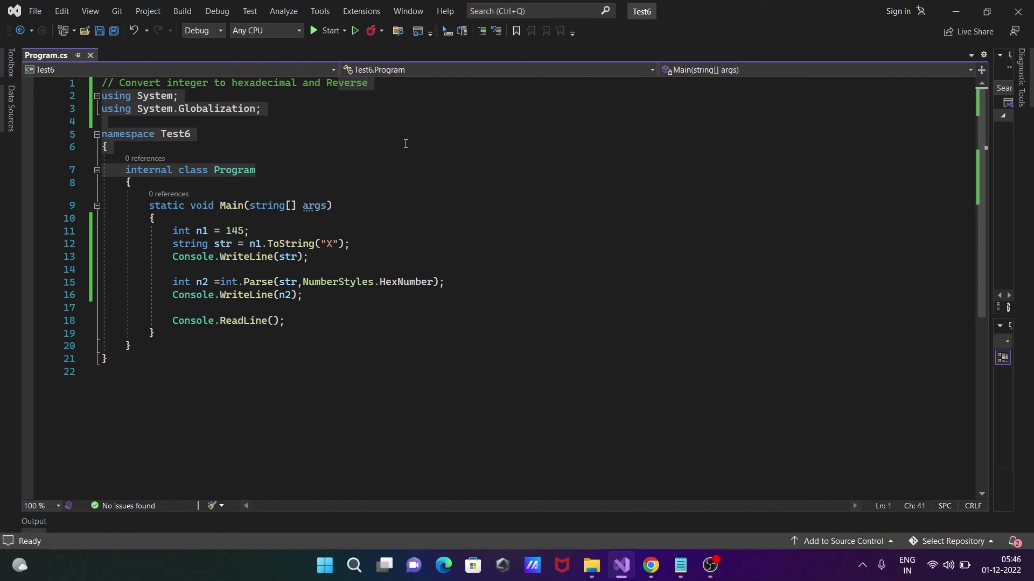
{"action": "mouse_move", "coordinate": [512, 141]}
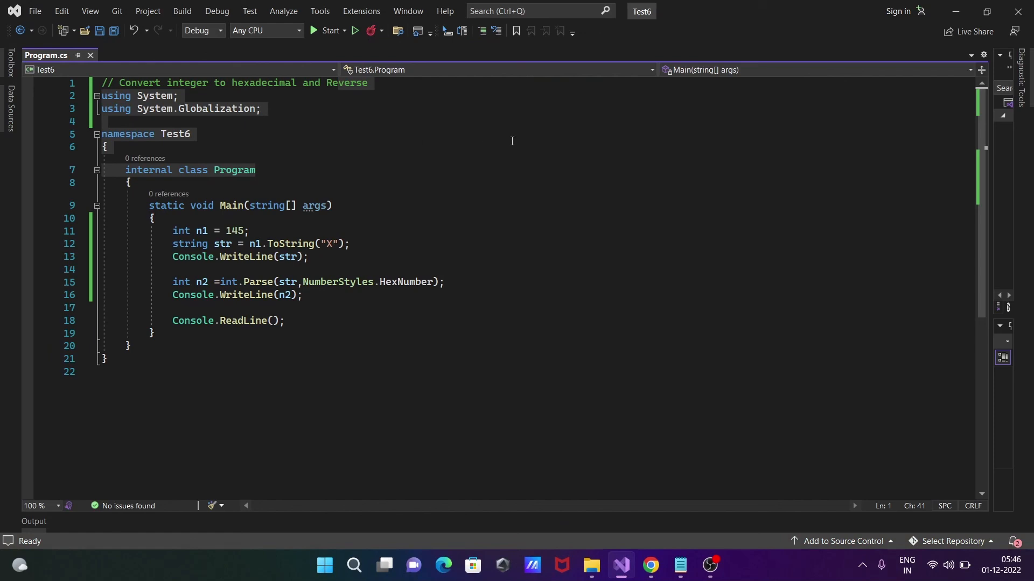